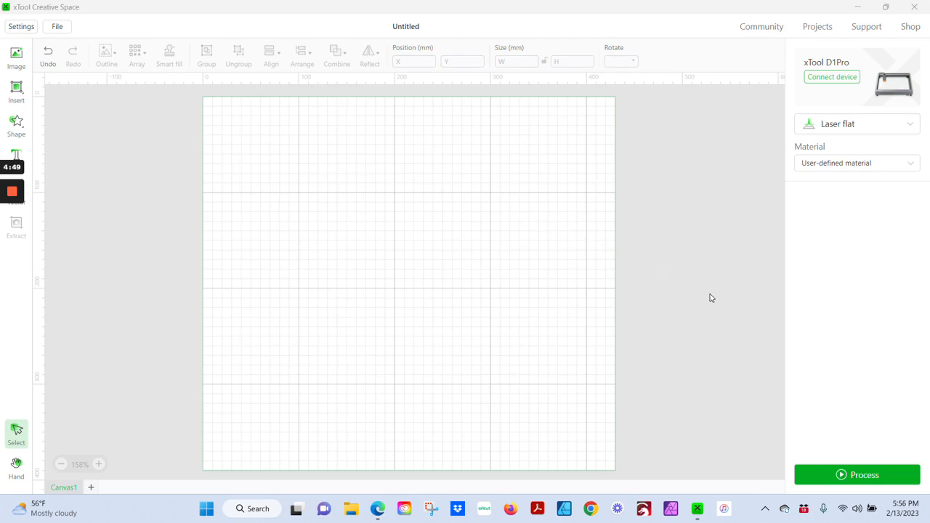
mouse_move(357, 215)
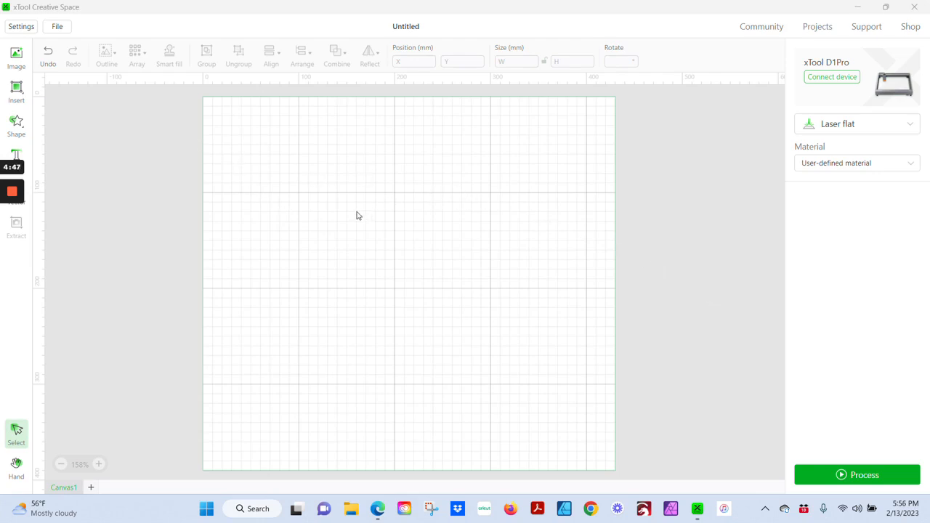
mouse_move(64, 41)
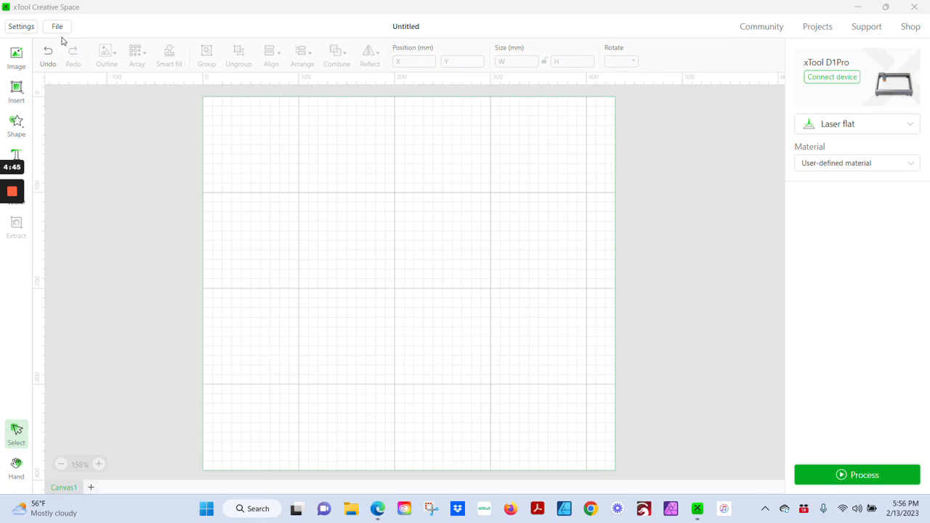
Step: Import ValentineTray.svg from the heart tray folder onto the canvas
click(56, 26)
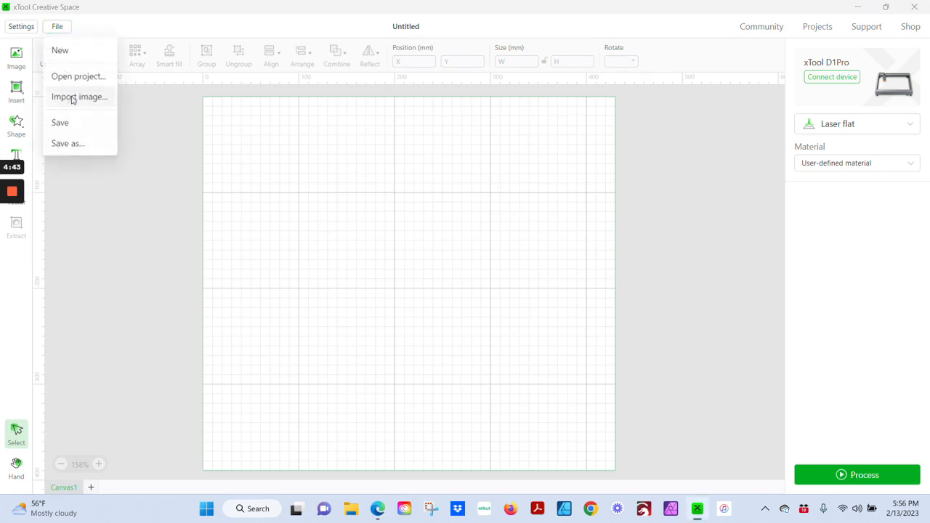
click(79, 96)
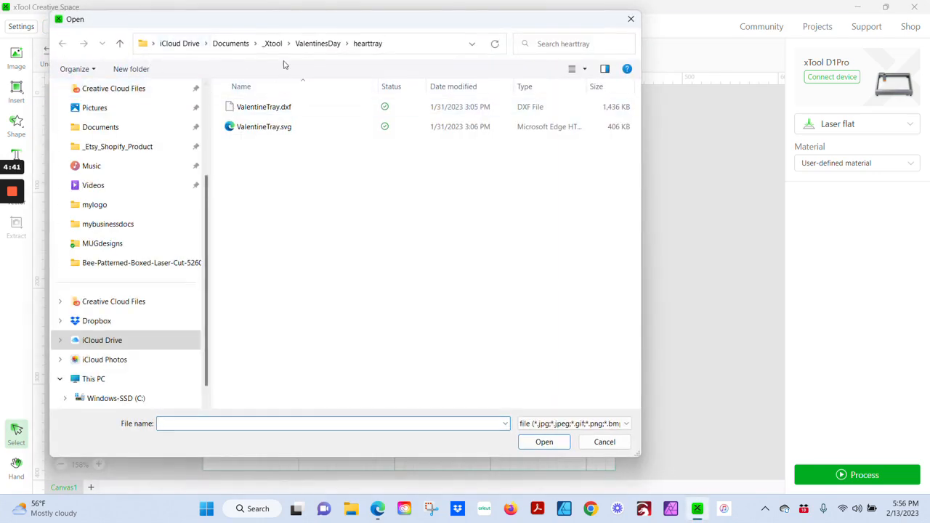
mouse_move(116, 398)
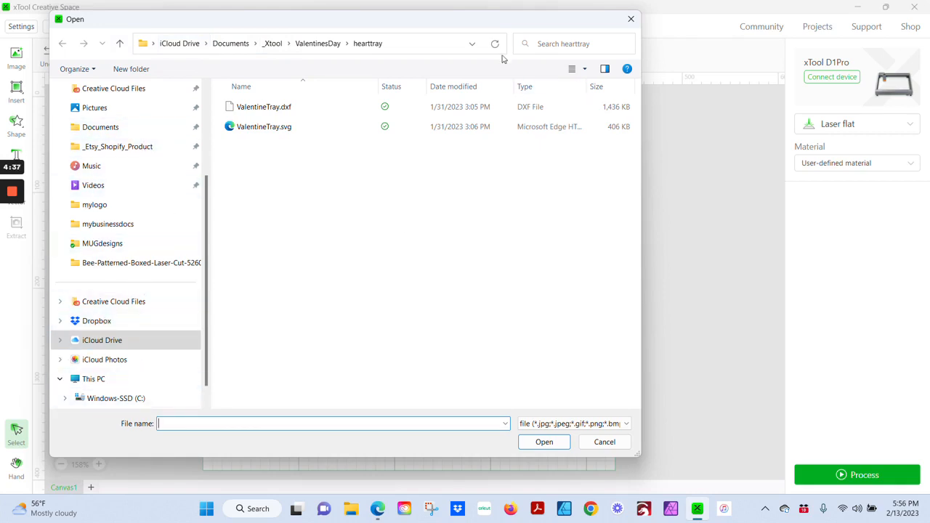
mouse_move(294, 148)
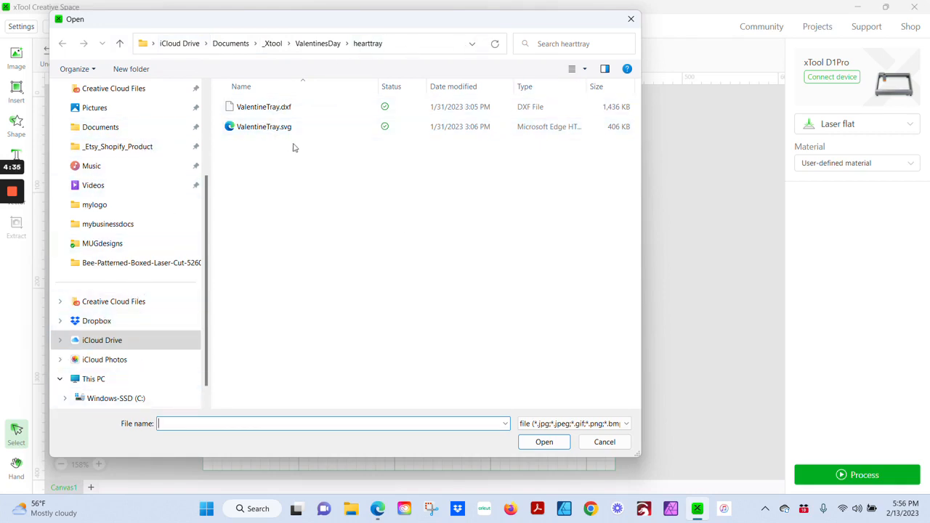
click(264, 126)
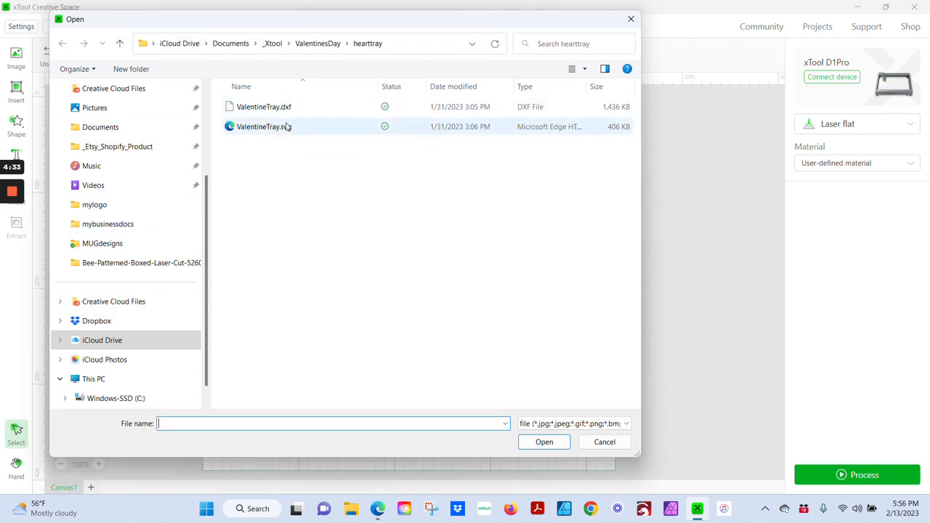
mouse_move(261, 109)
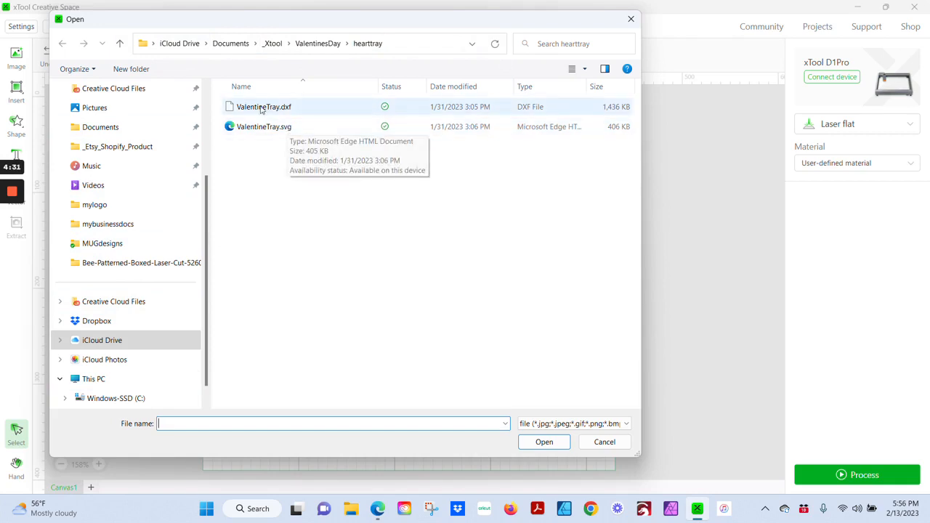
click(264, 127)
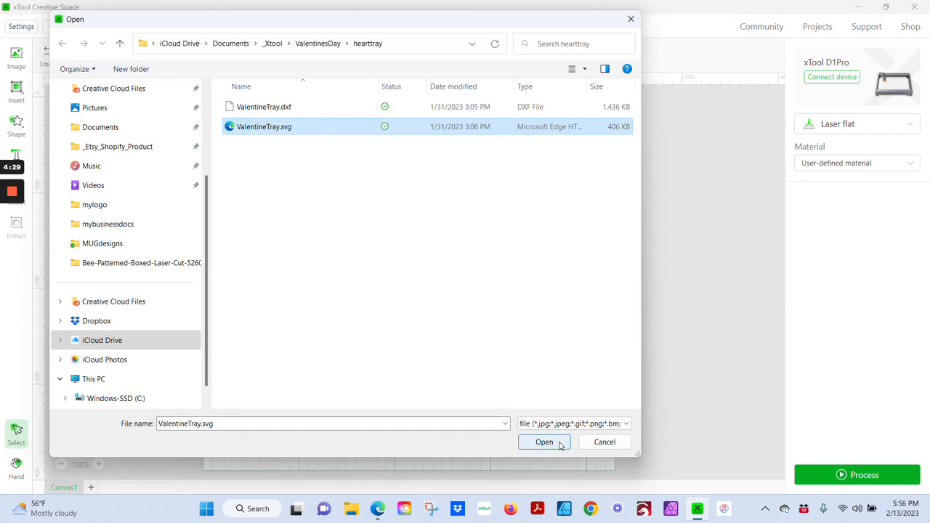
click(545, 442)
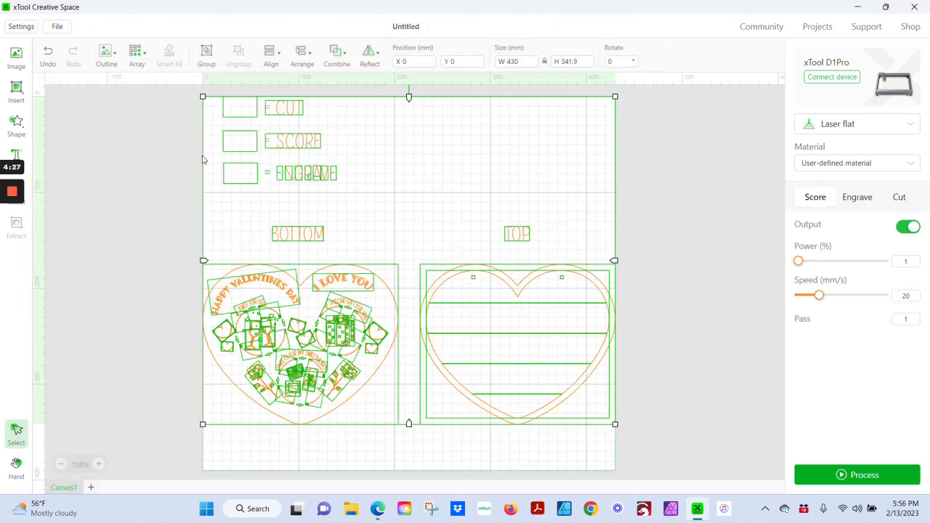
mouse_move(642, 261)
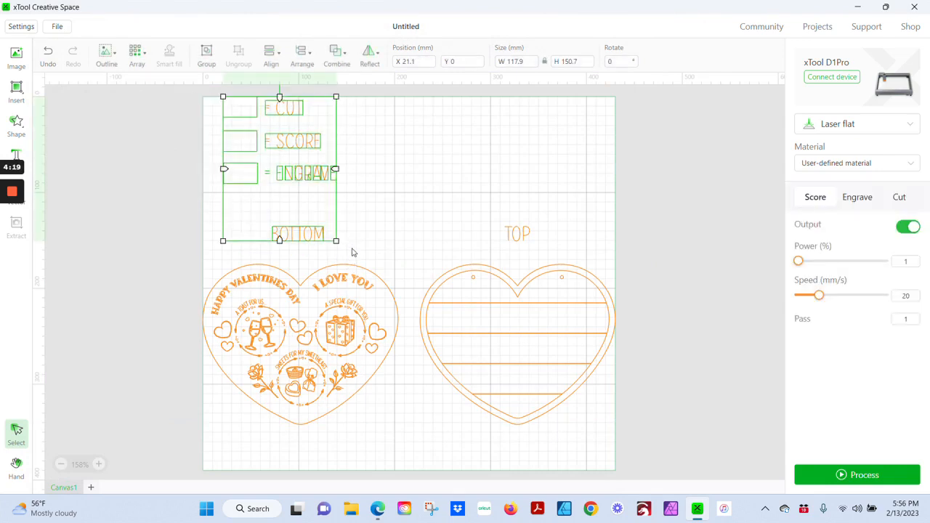
Step: Delete the color legend and BOTTOM label, then select the top heart with its TOP label
key(Delete)
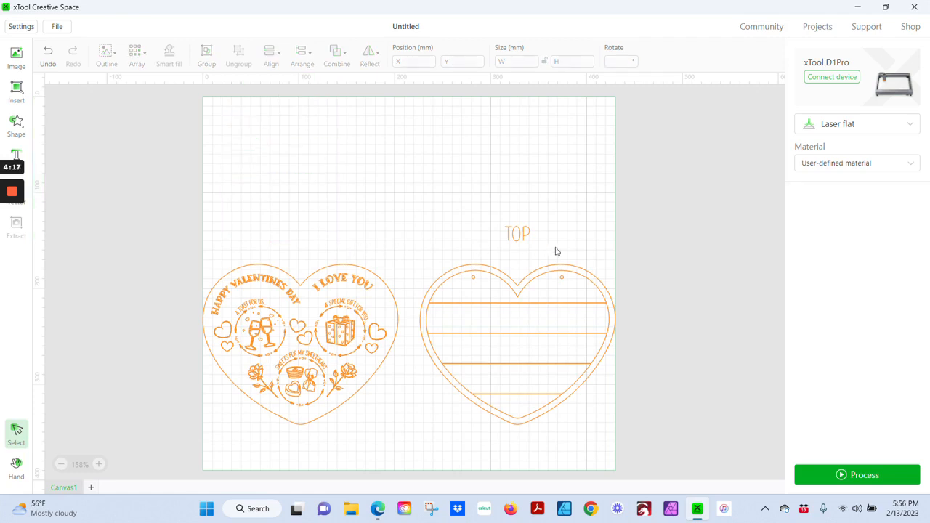
drag(418, 163, 680, 450)
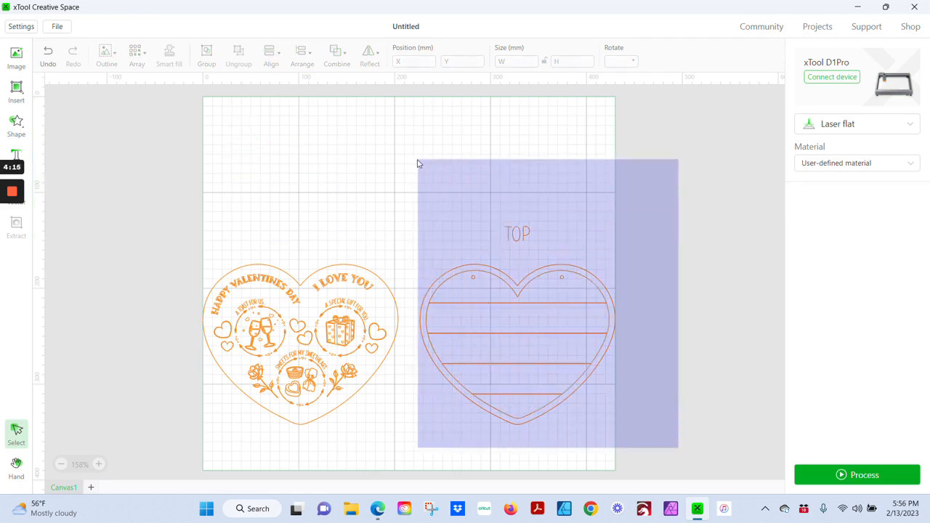
click(458, 179)
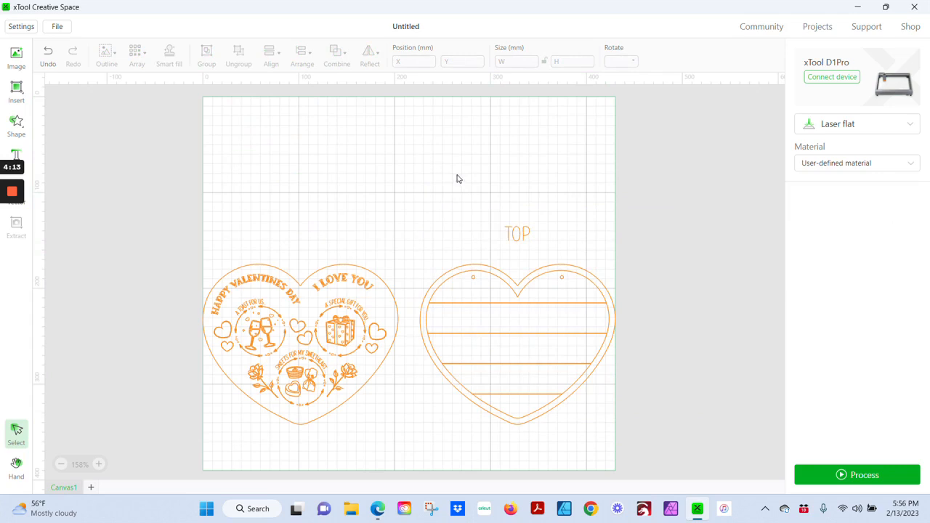
click(517, 234)
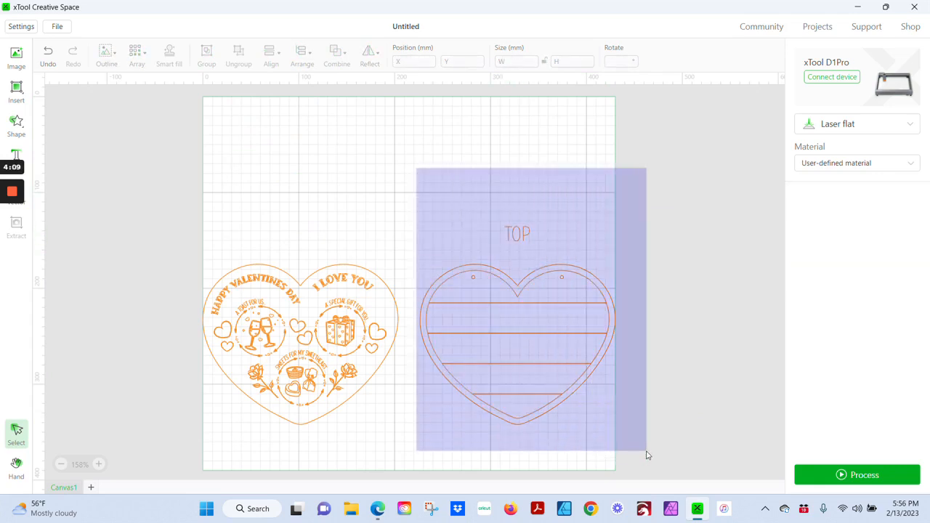
click(518, 316)
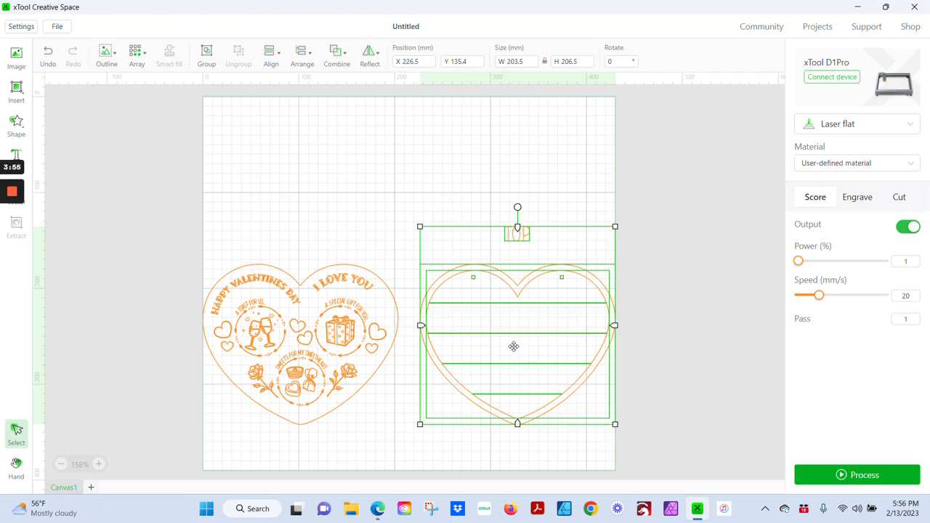
Step: Cut the top heart and paste it onto a new Canvas2, then return to Canvas1
right_click(514, 346)
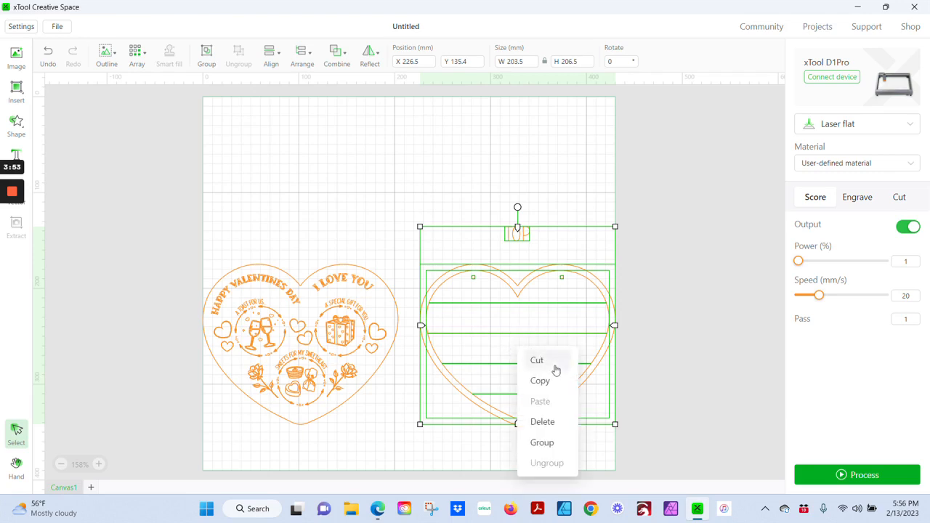
click(542, 422)
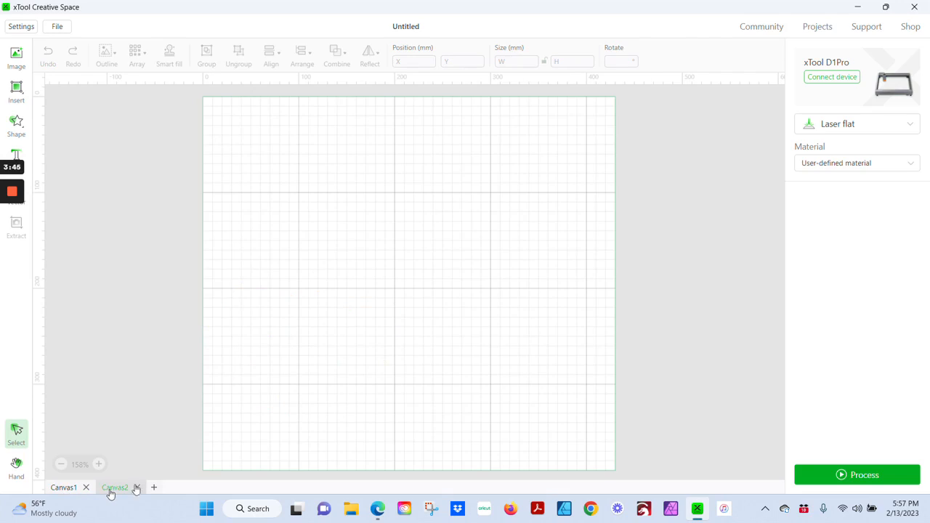
click(115, 487)
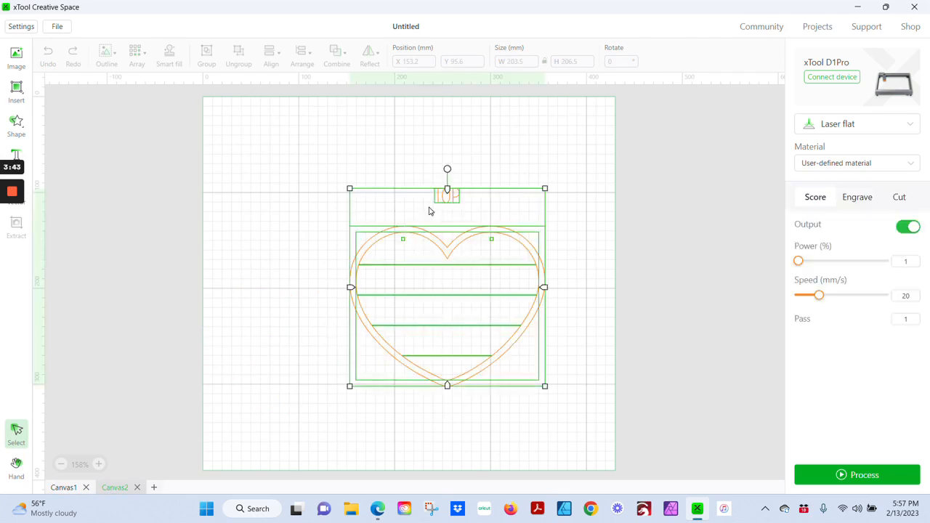
click(423, 172)
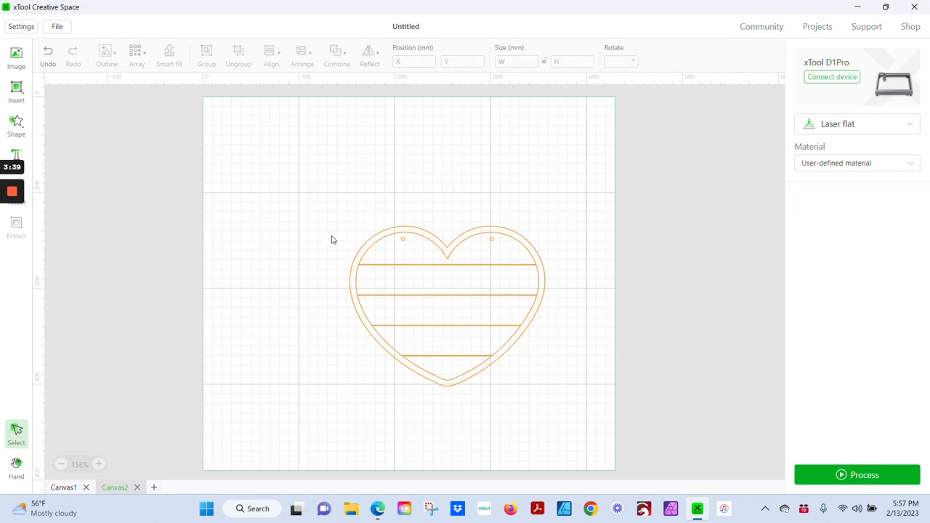
click(64, 488)
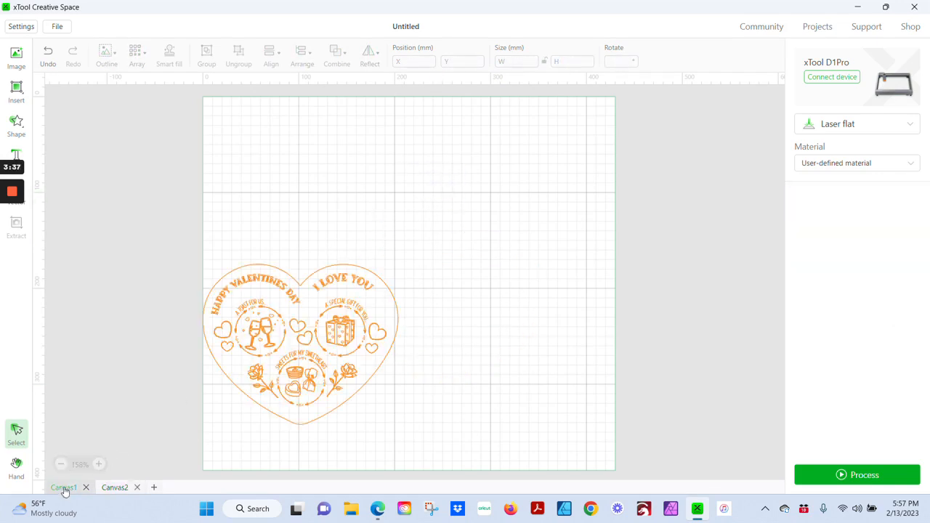
Step: Zoom in and set Canvas1's outer heart outline to Cut at 80% power, 16 mm/s
click(300, 342)
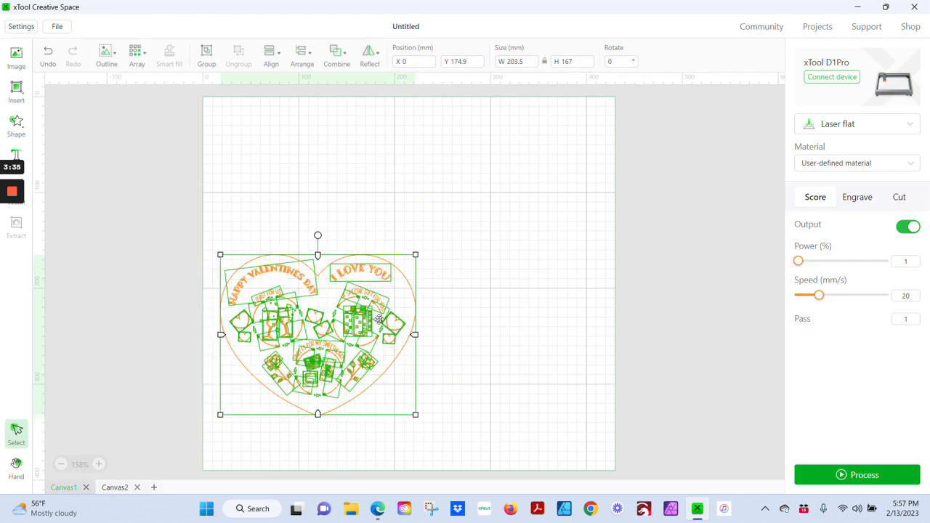
drag(318, 334, 406, 258)
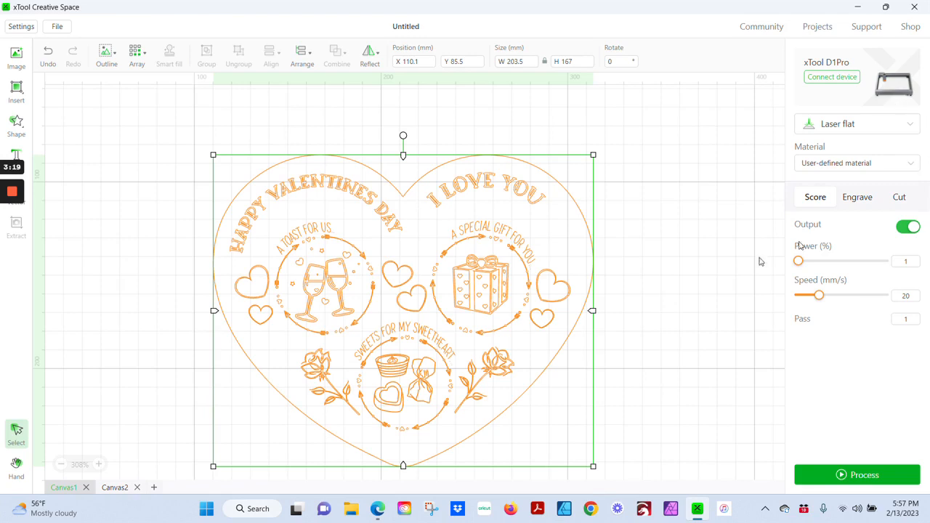
mouse_move(600, 275)
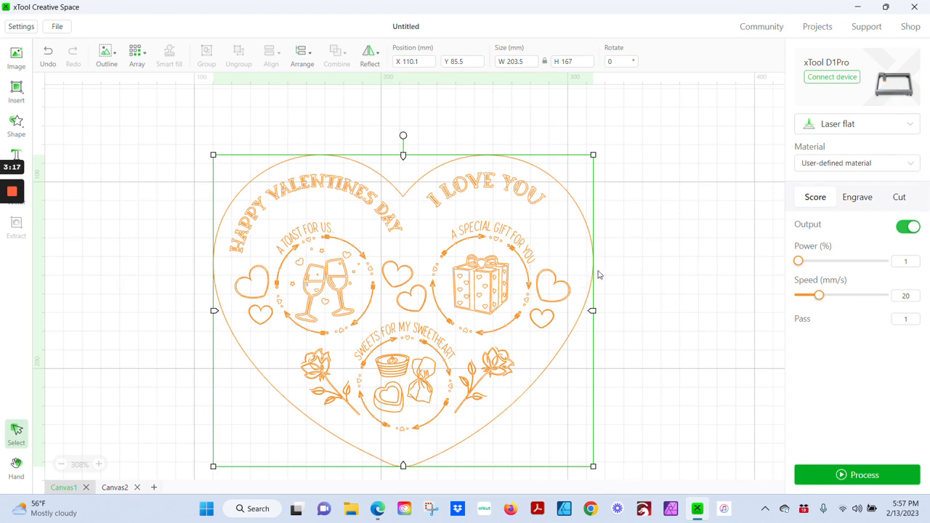
click(899, 197)
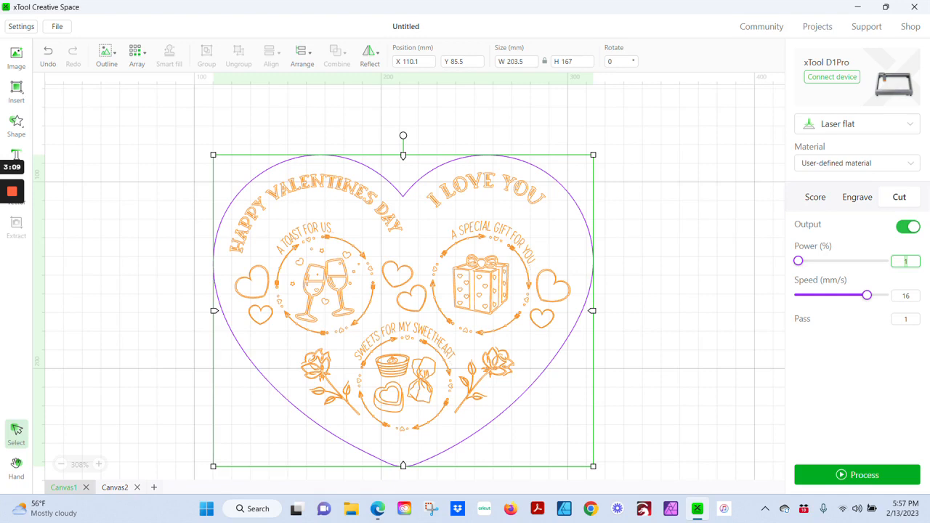
drag(798, 261, 867, 261)
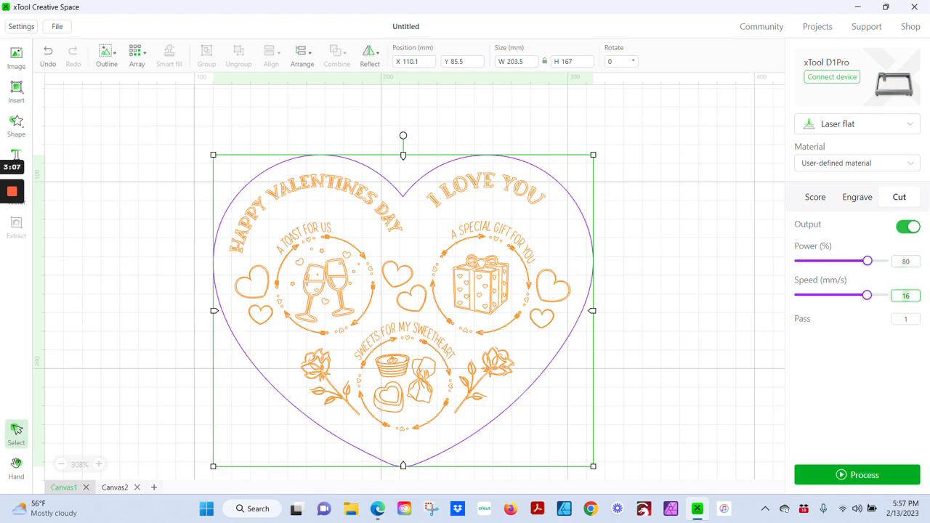
drag(867, 295, 816, 295)
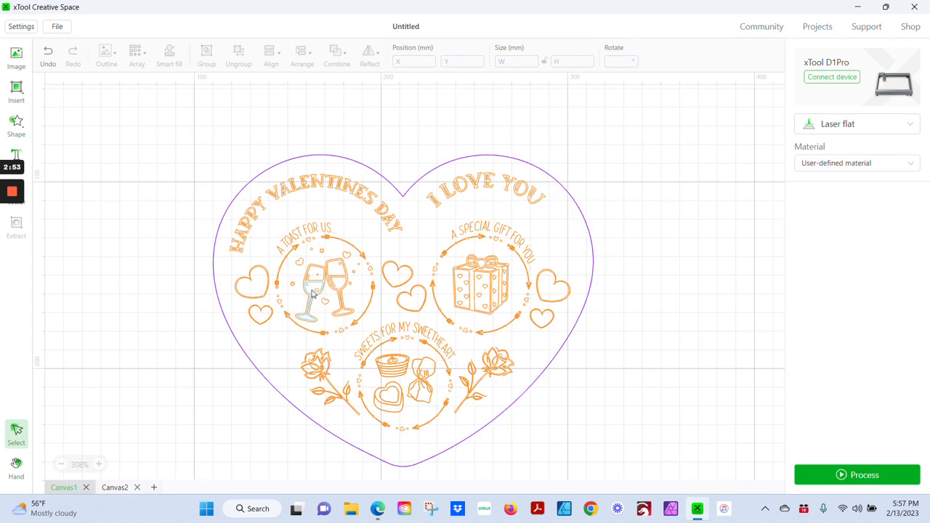
Step: Set the wine in the left and right glasses to Engrave
click(310, 291)
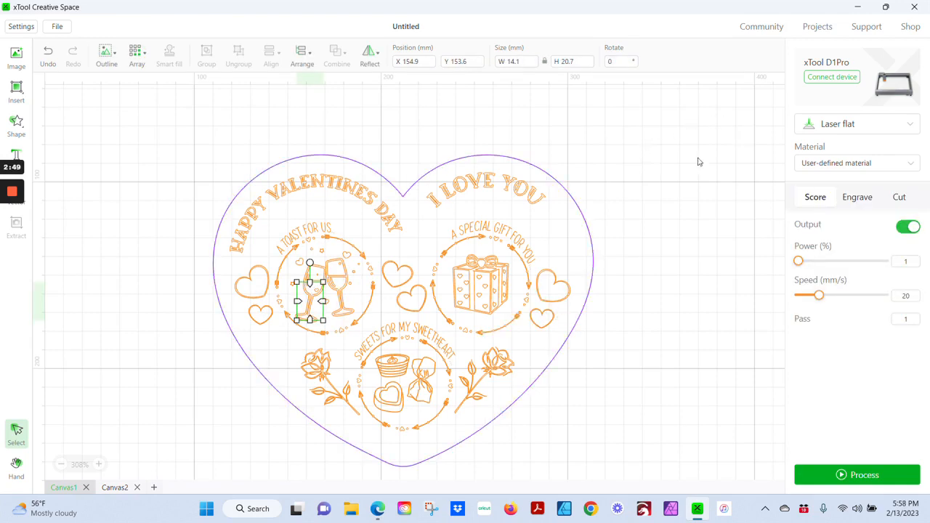
click(857, 197)
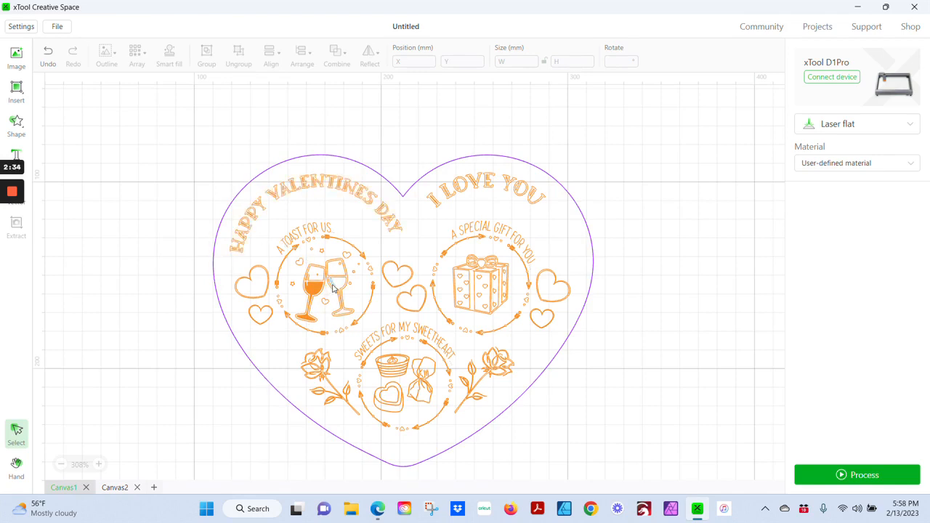
click(338, 290)
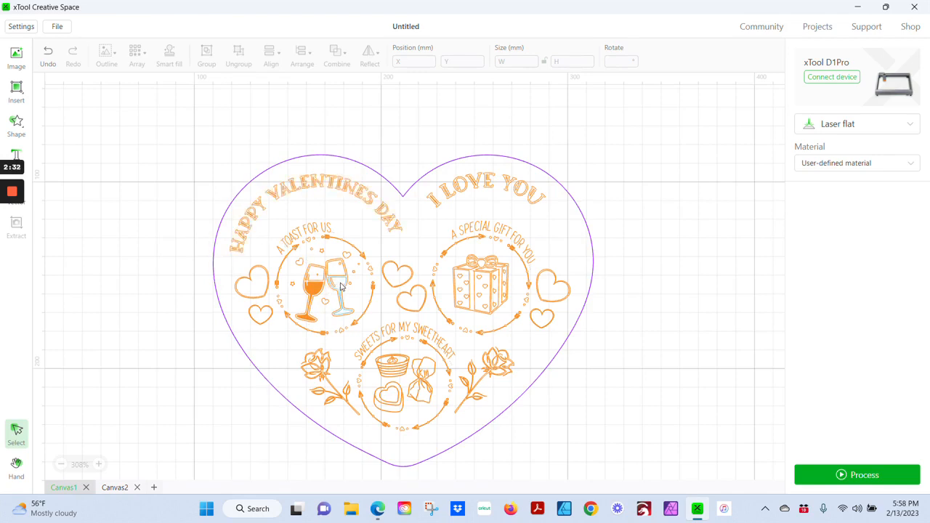
click(341, 287)
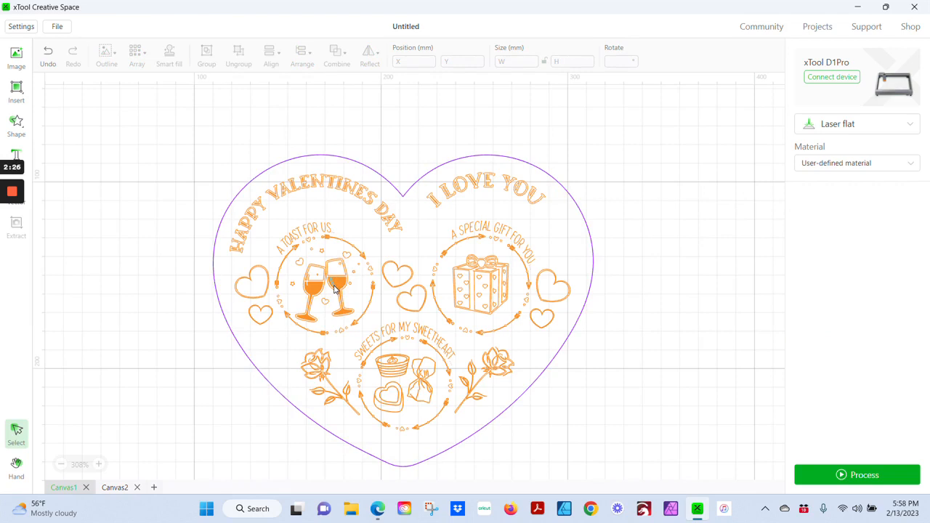
click(333, 282)
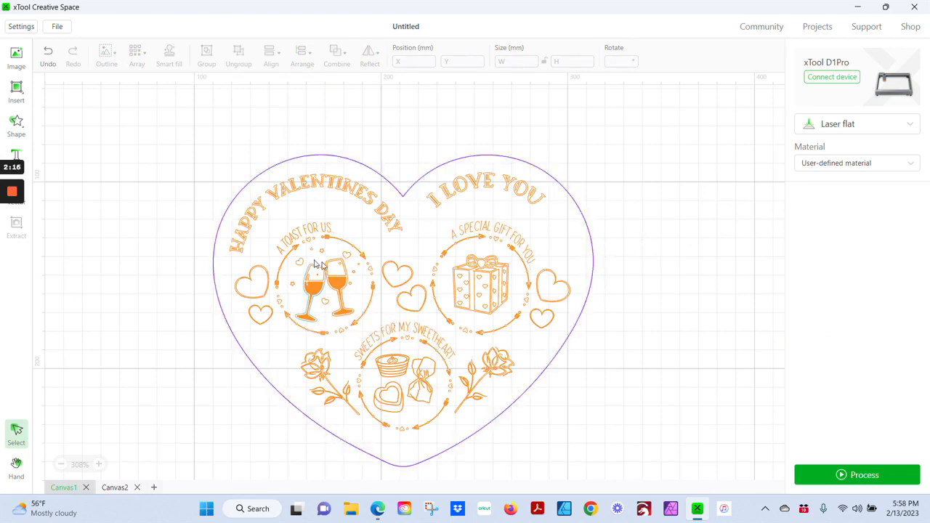
Step: Set the small hearts among the sweets to Engrave
click(392, 389)
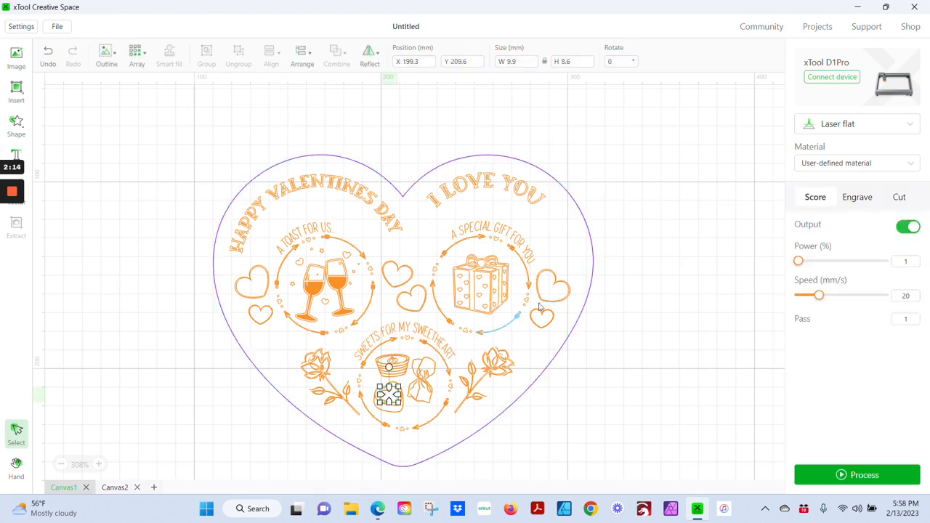
click(857, 197)
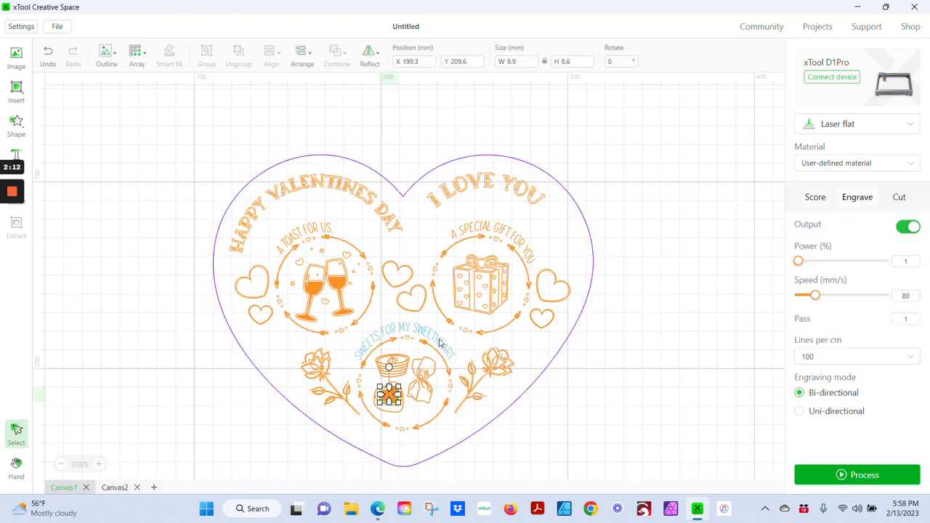
click(815, 197)
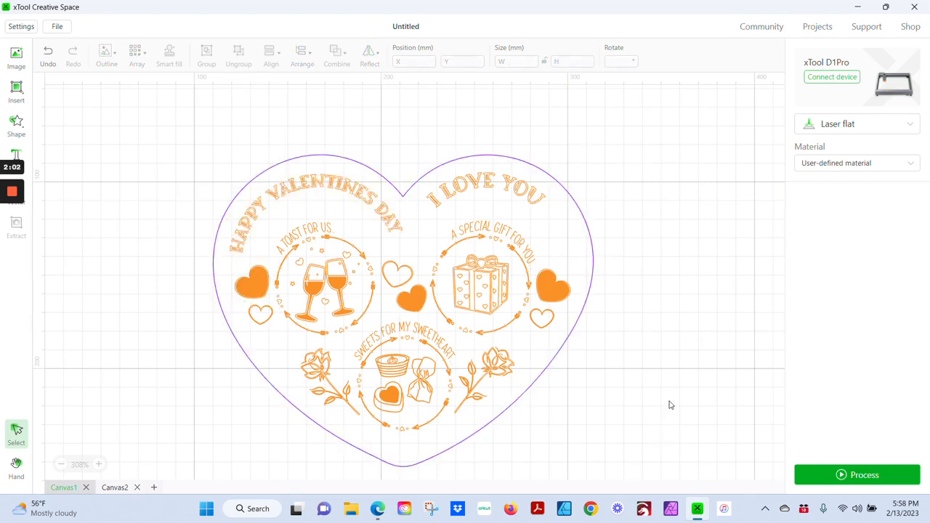
mouse_move(844, 261)
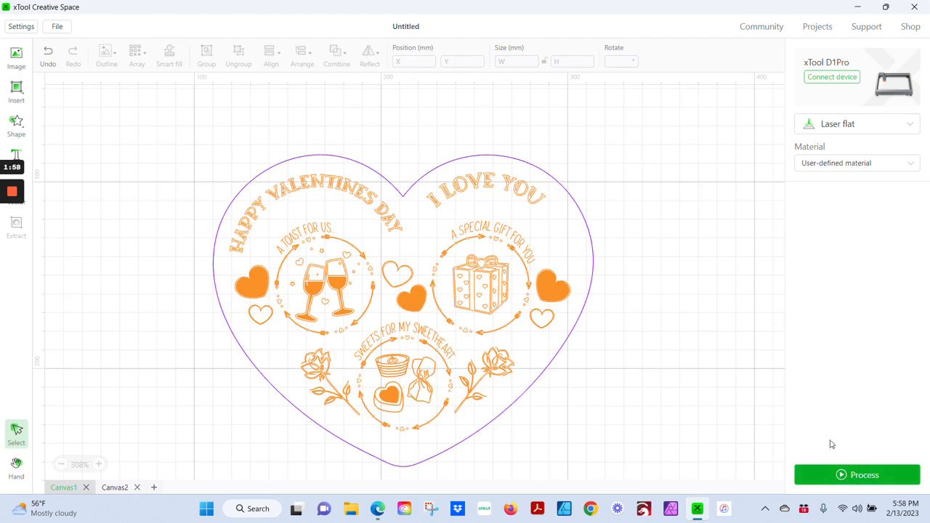
mouse_move(638, 164)
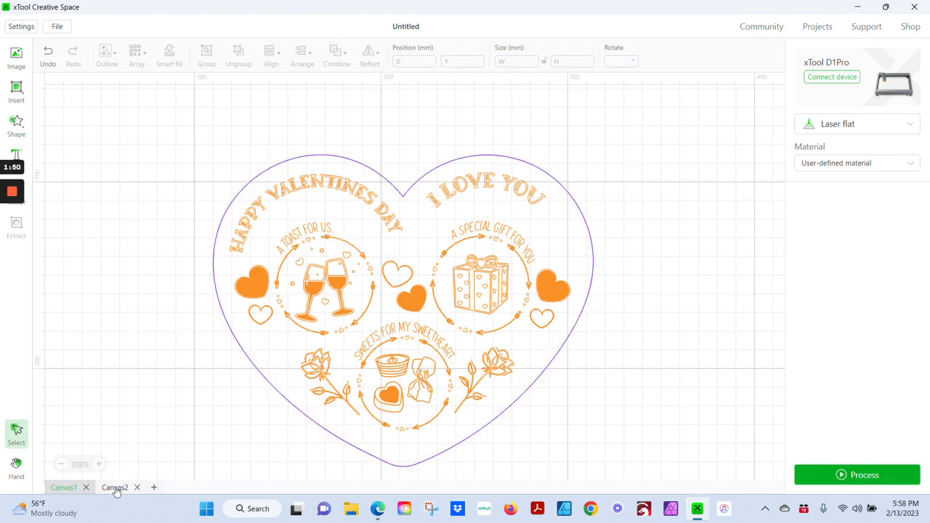
Step: On Canvas2, set the tray's inner heart outline to Cut
click(114, 488)
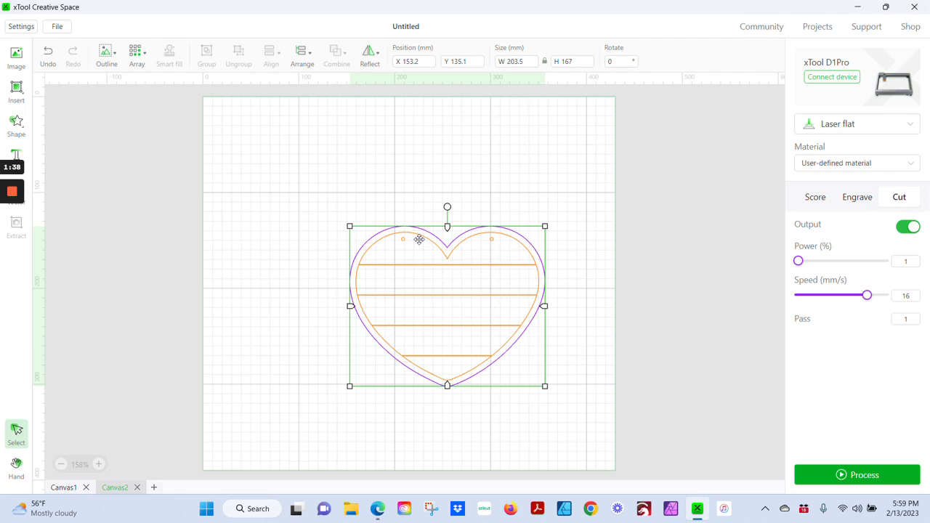
mouse_move(416, 185)
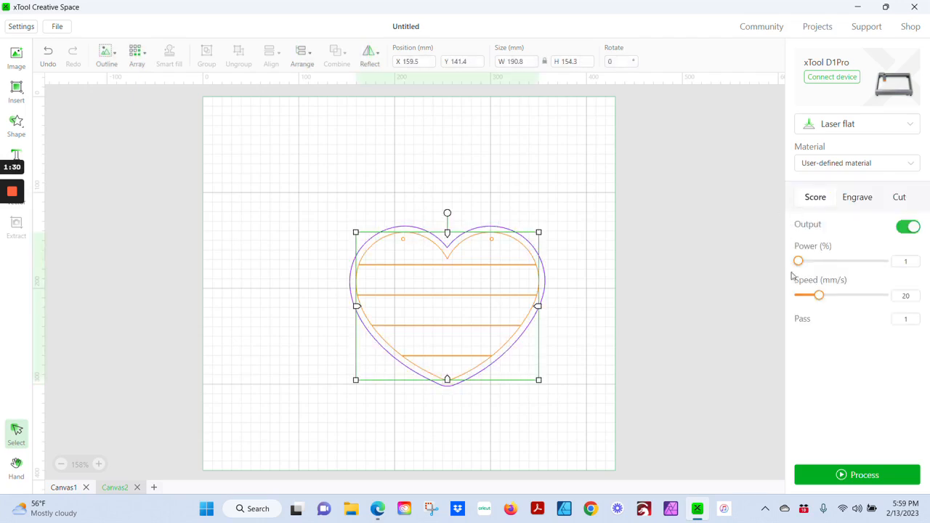
click(899, 197)
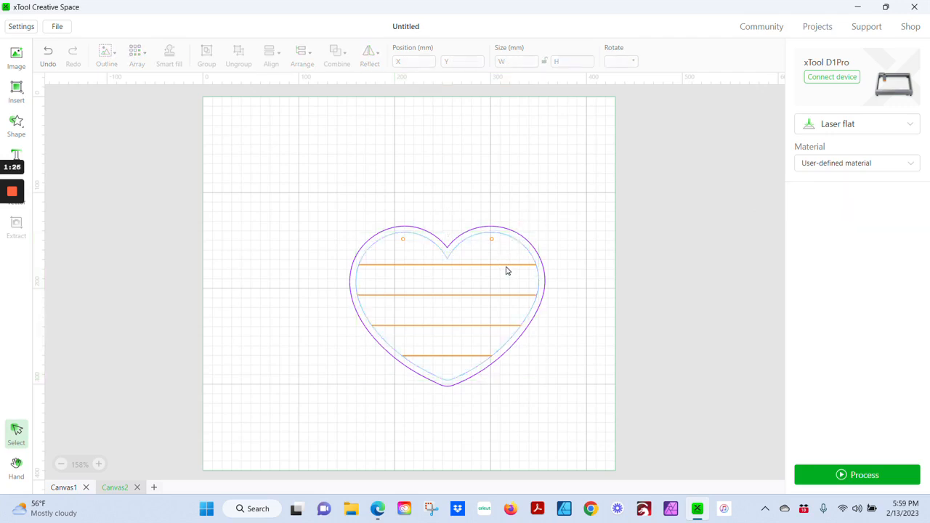
Step: Remove the top horizontal divider and drag both heart outlines to the top-left corner
click(447, 265)
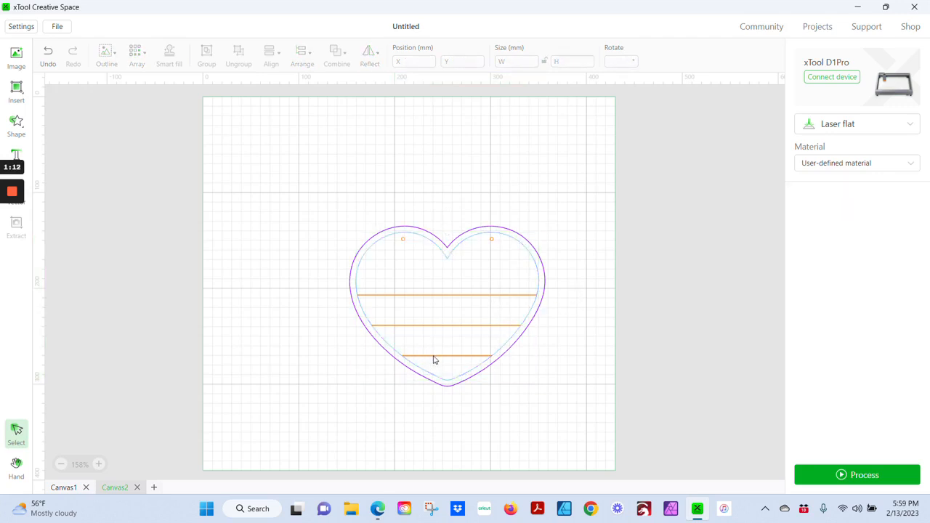
click(447, 305)
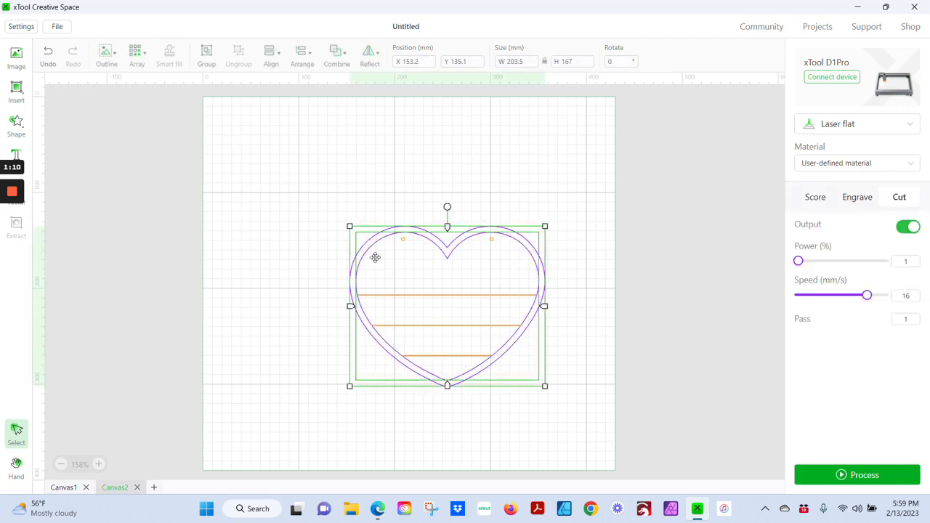
drag(447, 306, 307, 207)
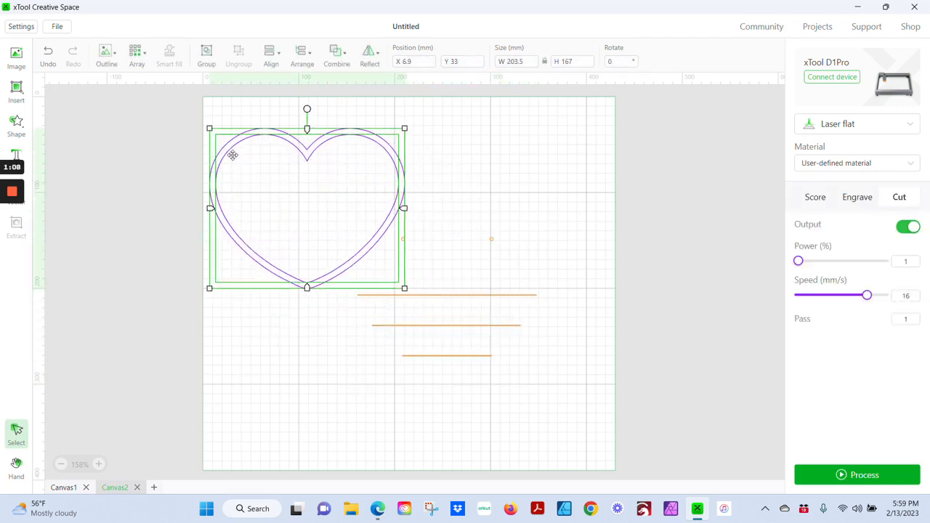